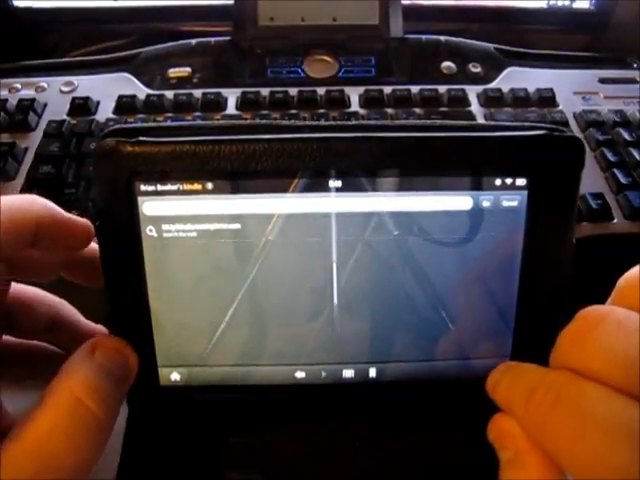
Activate the Silk search bar to look up the Kindle Fire rooting files via a bitly link.
left_click(290, 228)
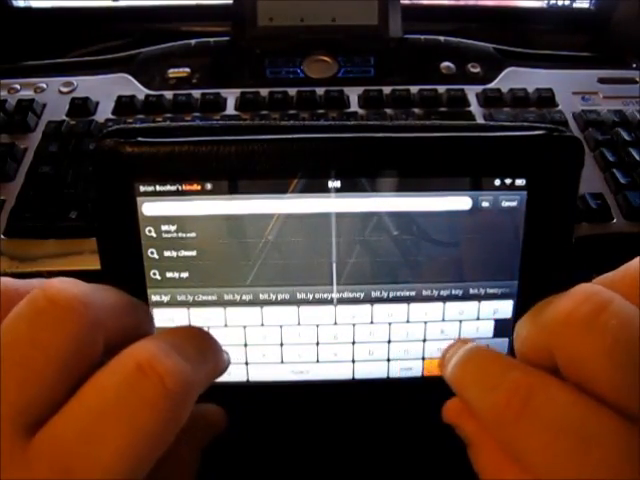
Search 'kindl' in Silk and scroll to the Multiupload download link for the next file.
type("kindl")
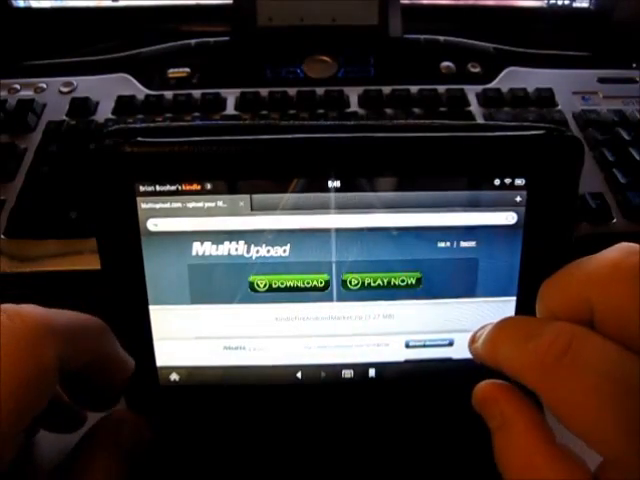
scroll("down", 3)
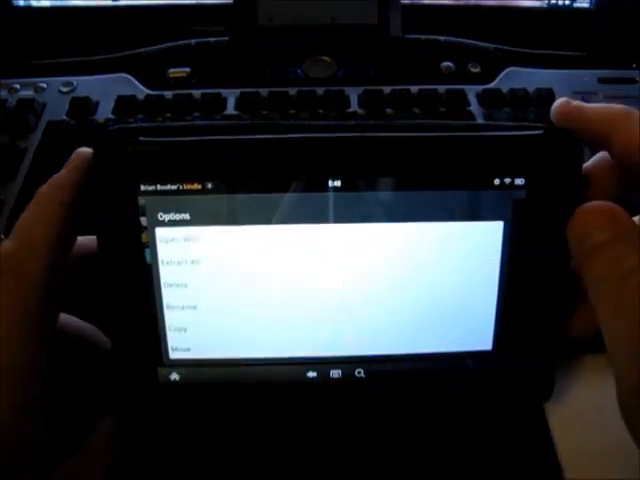
Long-press the downloaded file in Root Explorer to show its Options list.
left_click(180, 262)
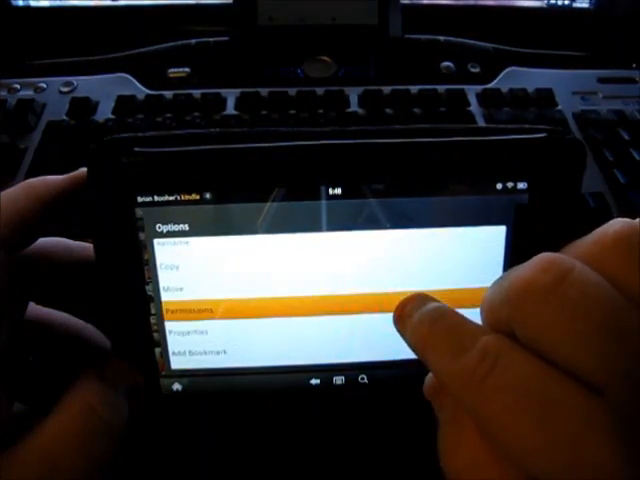
Choose Permissions for the moved file so its access checkboxes can be set.
left_click(204, 310)
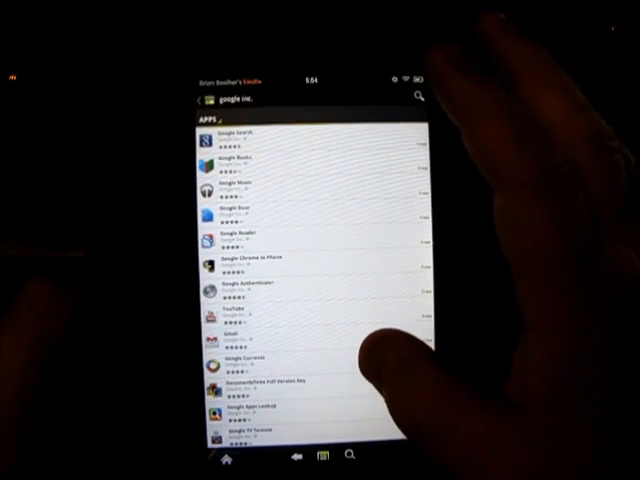
Expand the Apps section of the 'google inc.' Market results to list all Google apps.
left_click(250, 364)
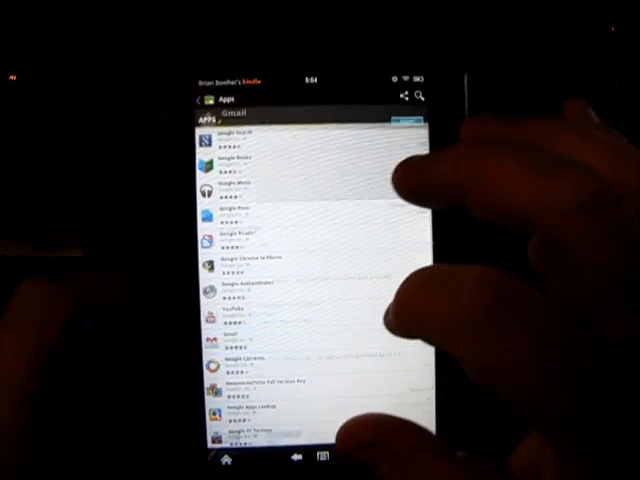
Accept and download Gmail from Market, then return to the results and show YouTube's details.
left_click(240, 336)
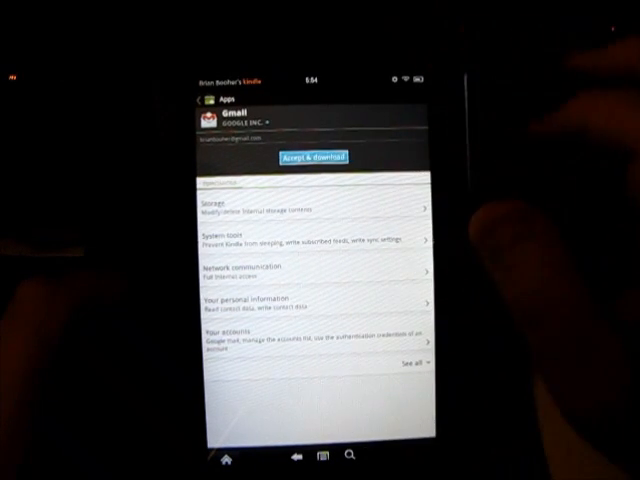
left_click(312, 156)
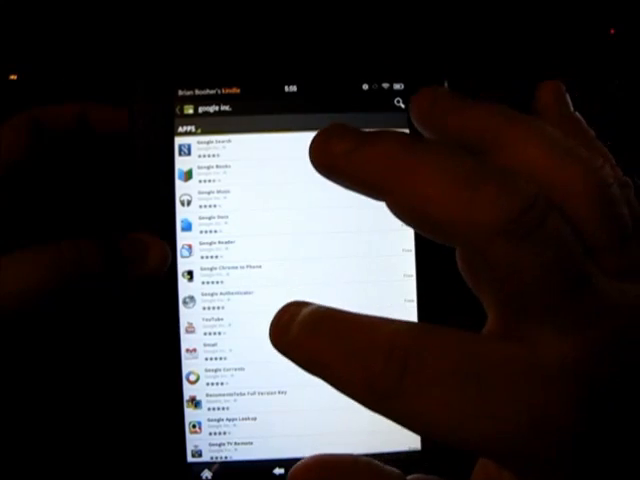
left_click(216, 322)
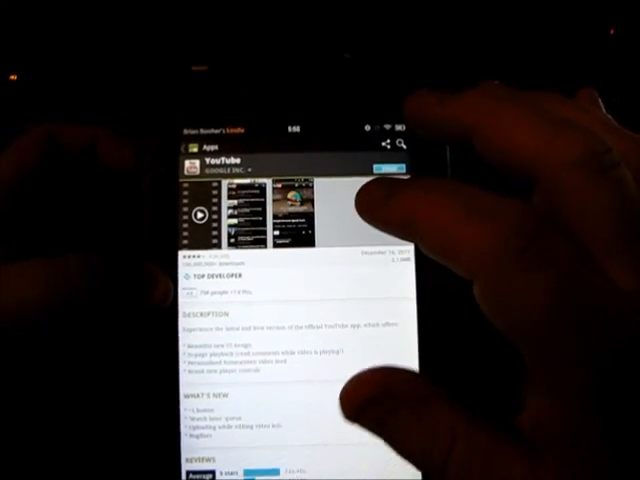